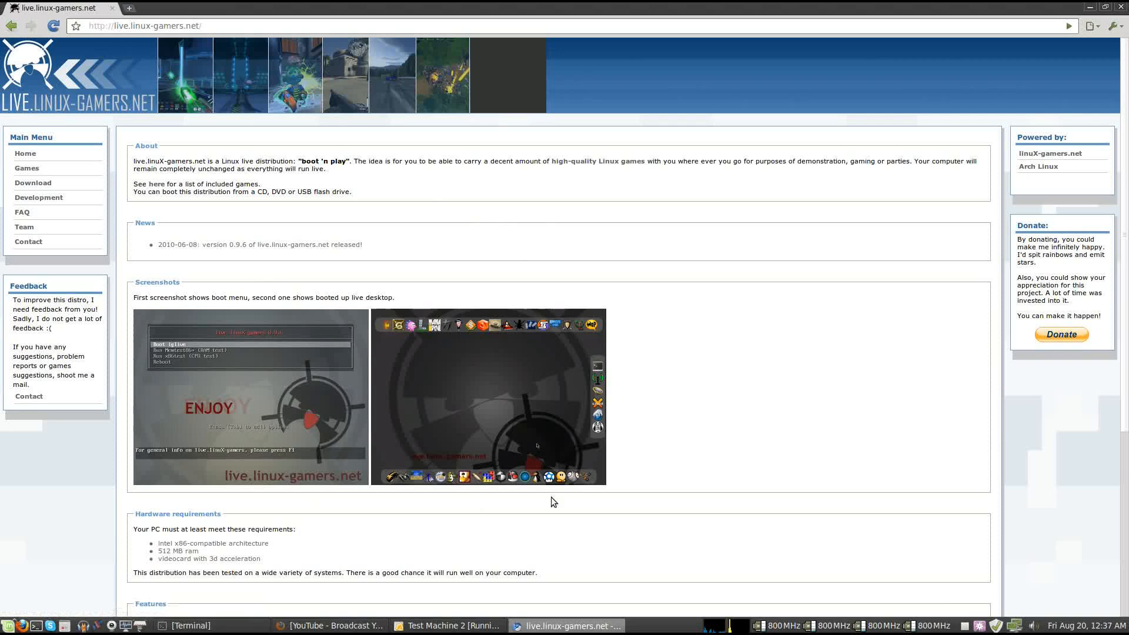
{"action": "mouse_move", "coordinate": [653, 441]}
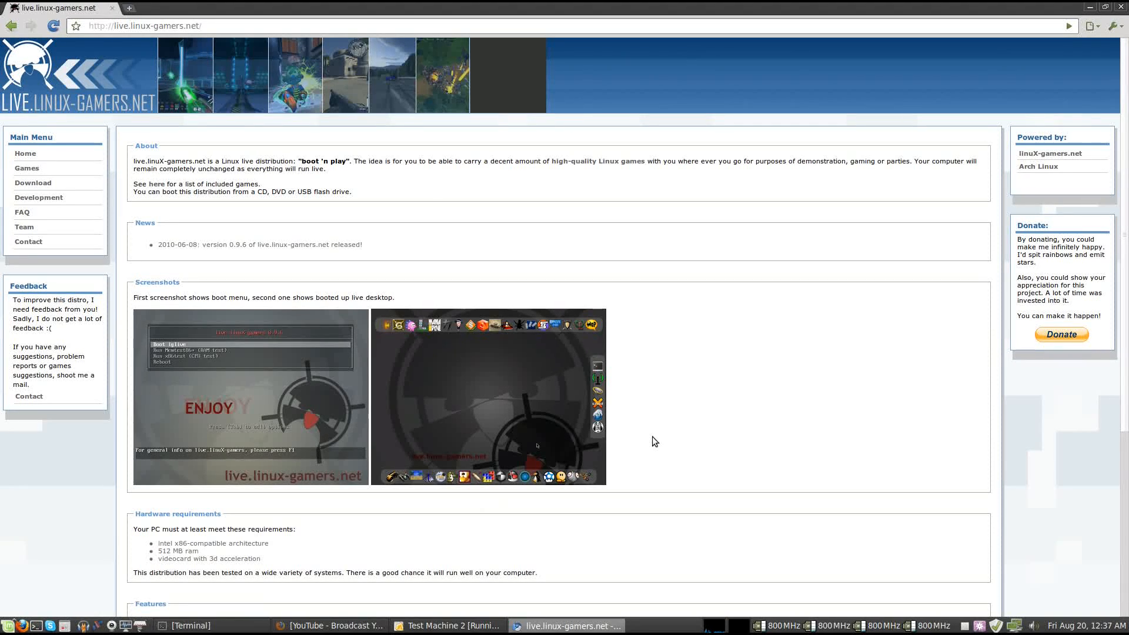
View the Games list of included titles, then move on to the site's Download page
{"action": "scroll", "scroll_direction": "down", "scroll_amount": 3}
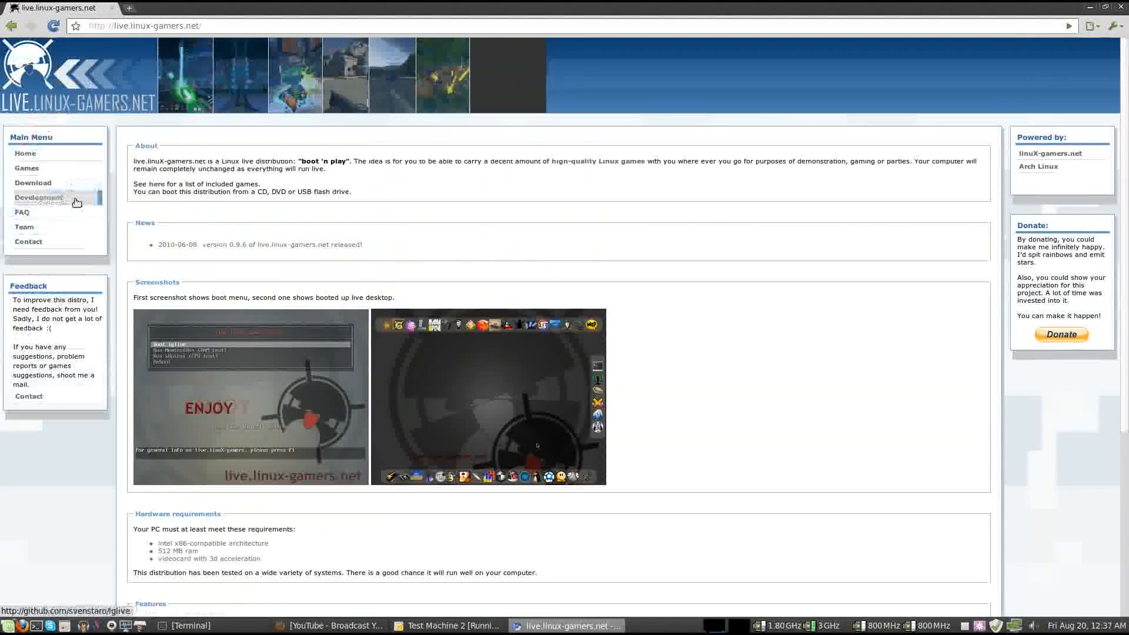
{"action": "left_click", "coordinate": [27, 169]}
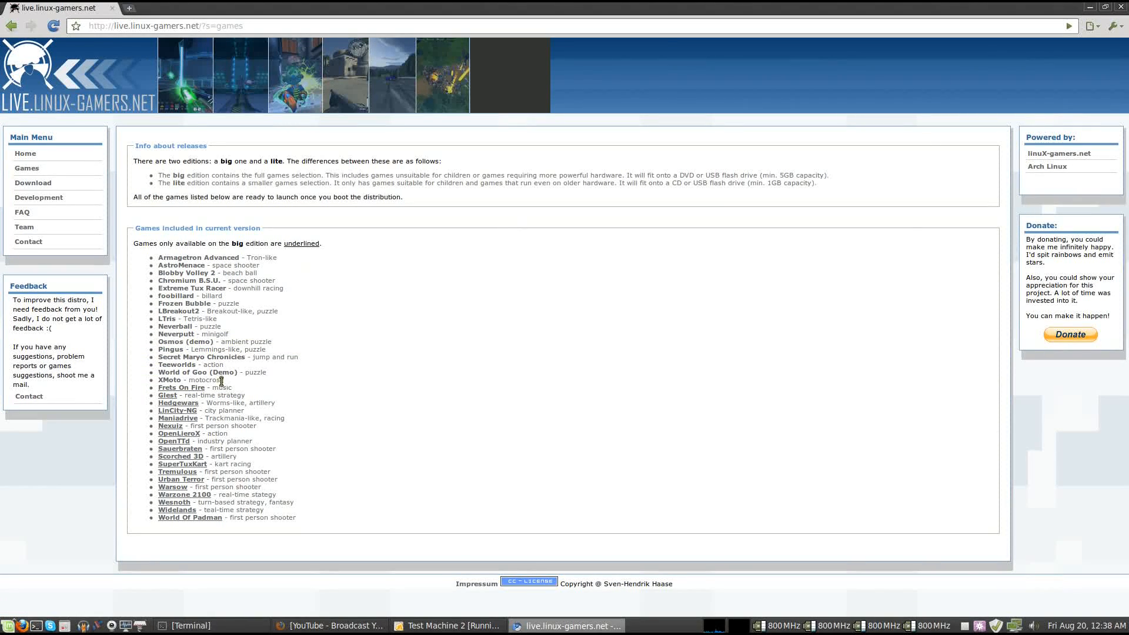
{"action": "left_click_drag", "start_coordinate": [152, 261], "coordinate": [224, 380]}
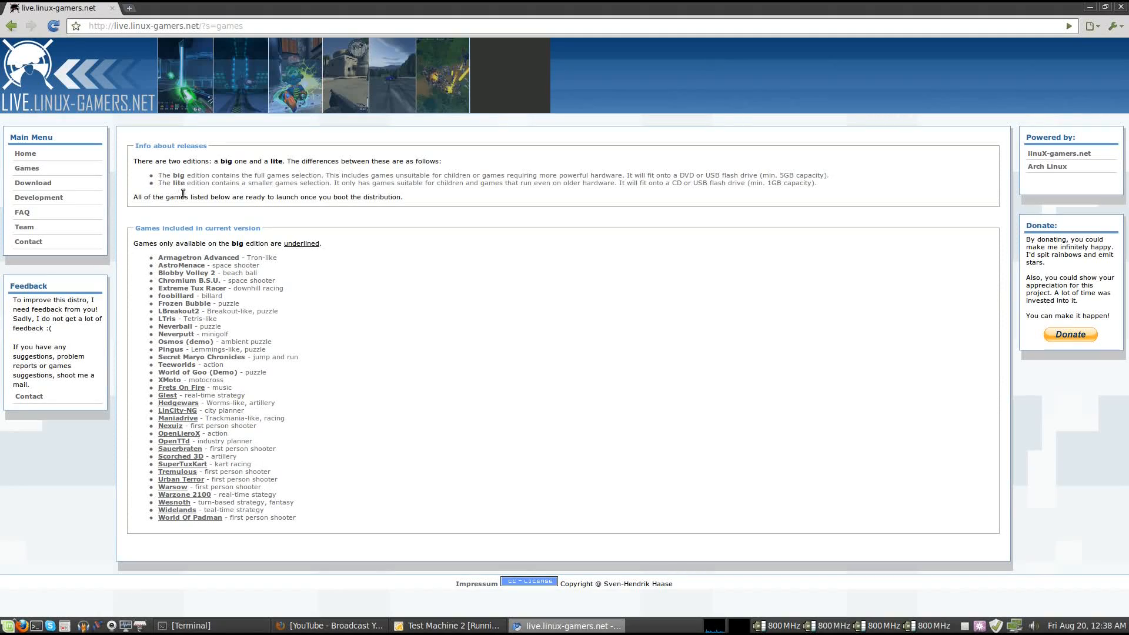
{"action": "left_click", "coordinate": [33, 183]}
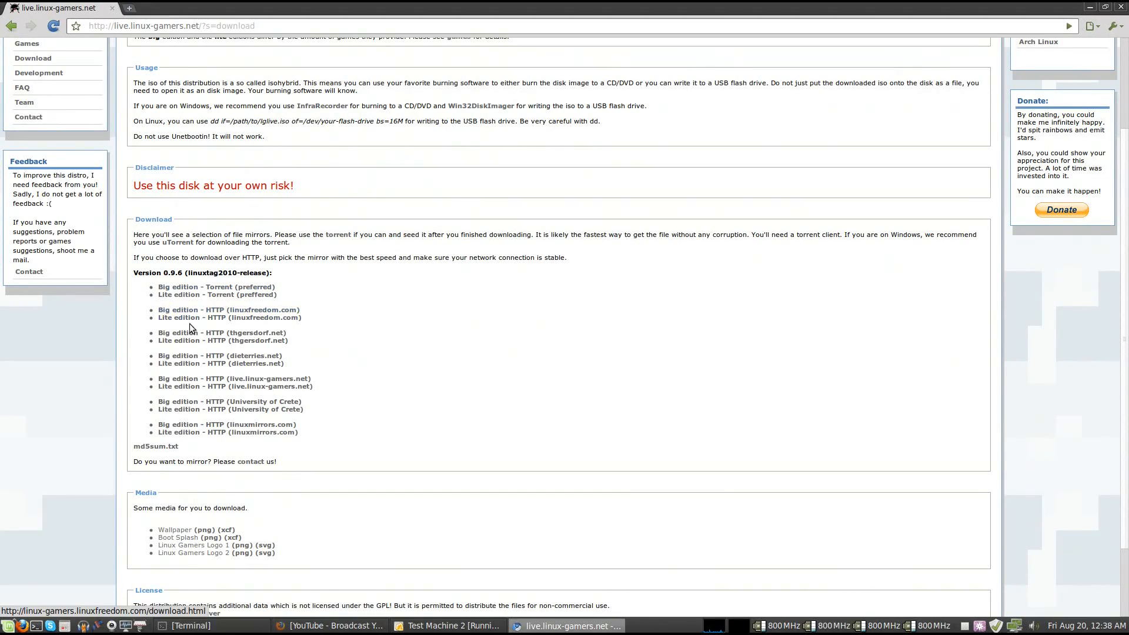
Scroll down the Download page of torrent and HTTP mirrors
{"action": "scroll", "scroll_direction": "down", "scroll_amount": 3}
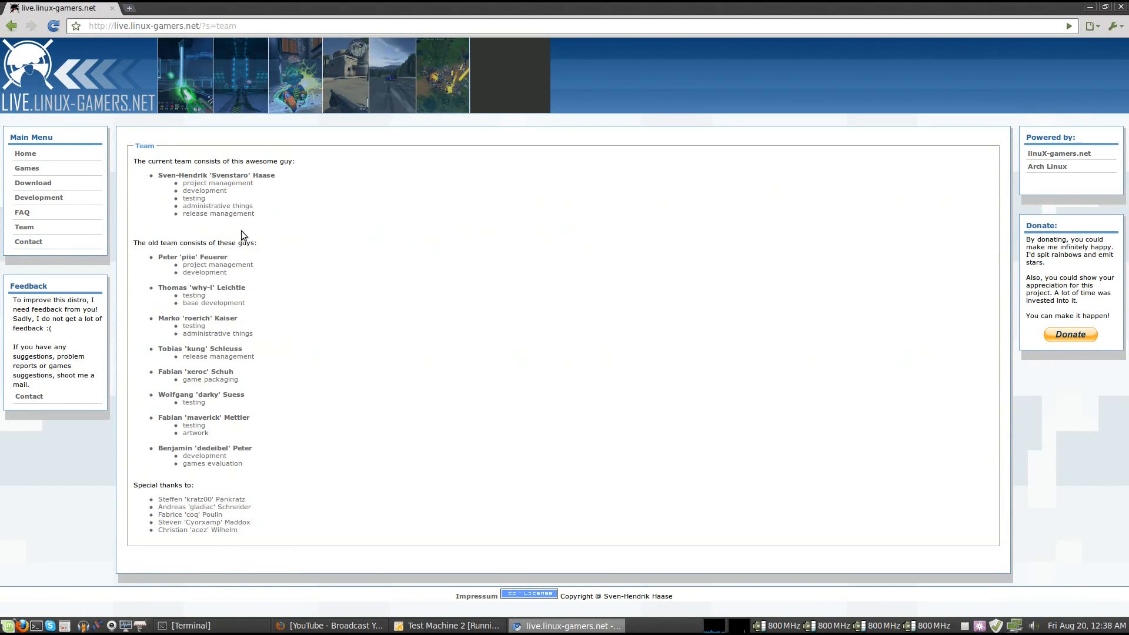
{"action": "mouse_move", "coordinate": [355, 210]}
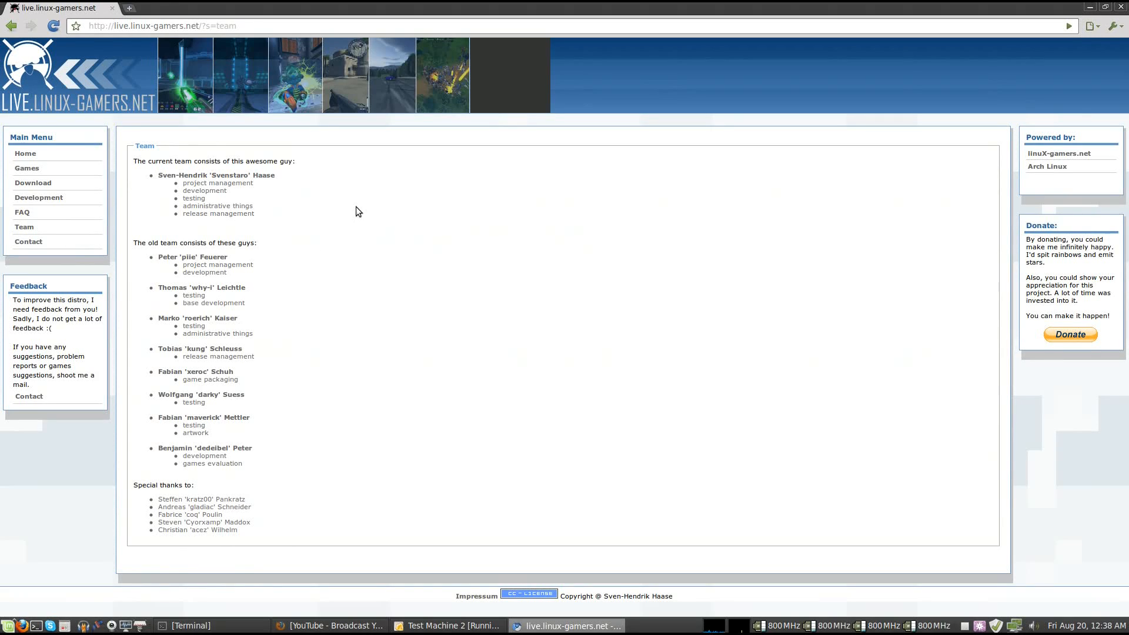
{"action": "mouse_move", "coordinate": [458, 555]}
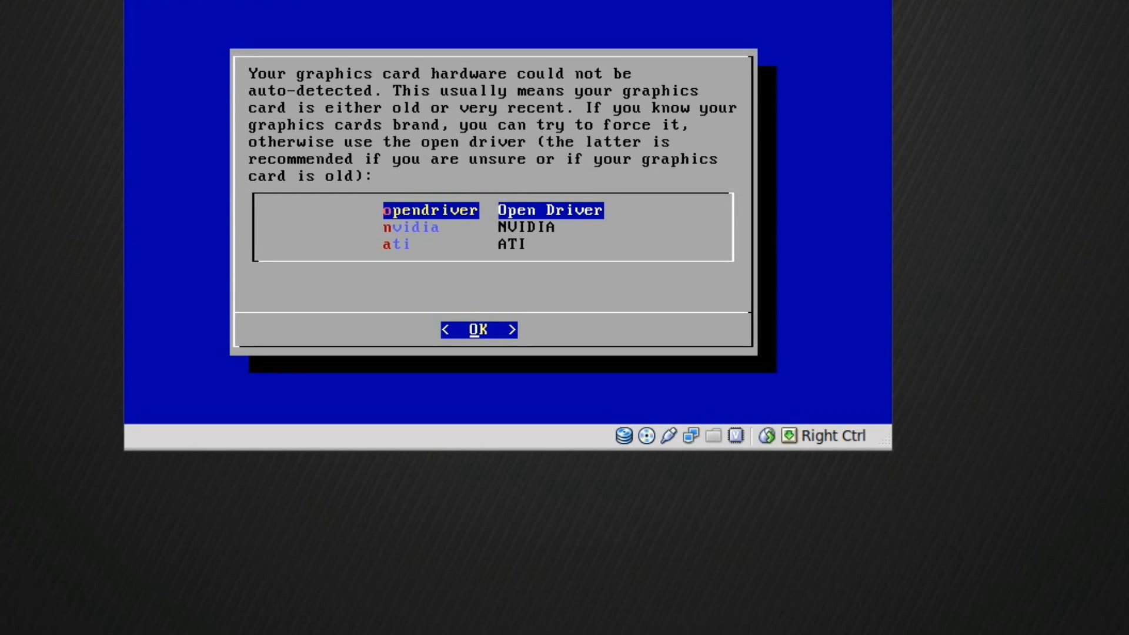
{"action": "mouse_move", "coordinate": [1024, 431]}
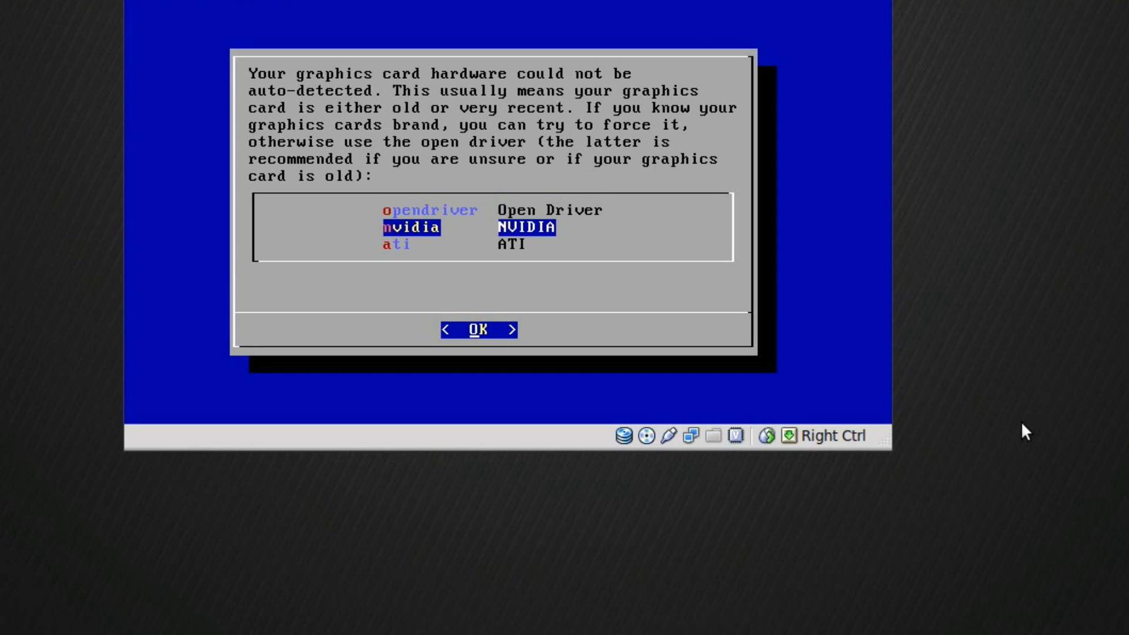
Consider the nvidia driver, then settle on opendriver for the undetected graphics card
{"action": "key", "text": "Up"}
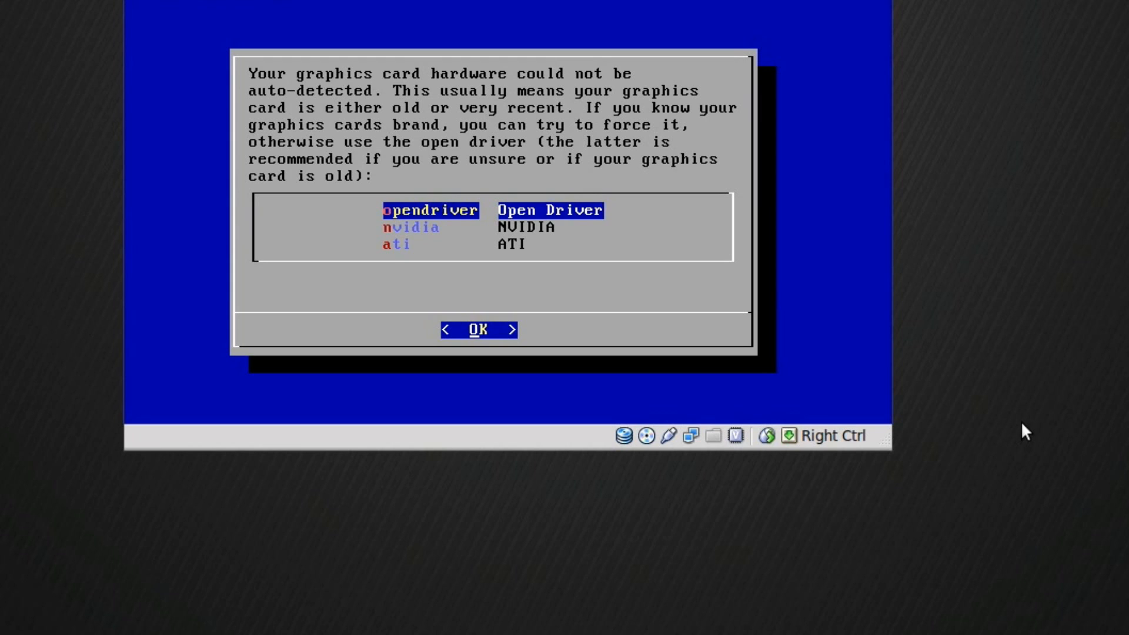
{"action": "left_click", "coordinate": [477, 329]}
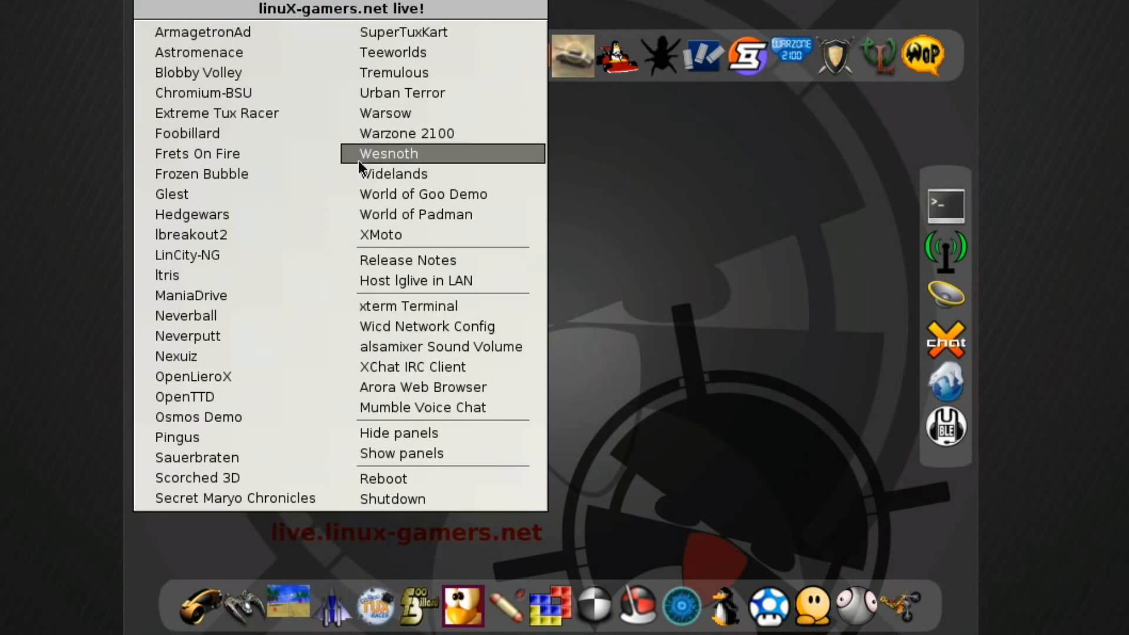
{"action": "mouse_move", "coordinate": [299, 349]}
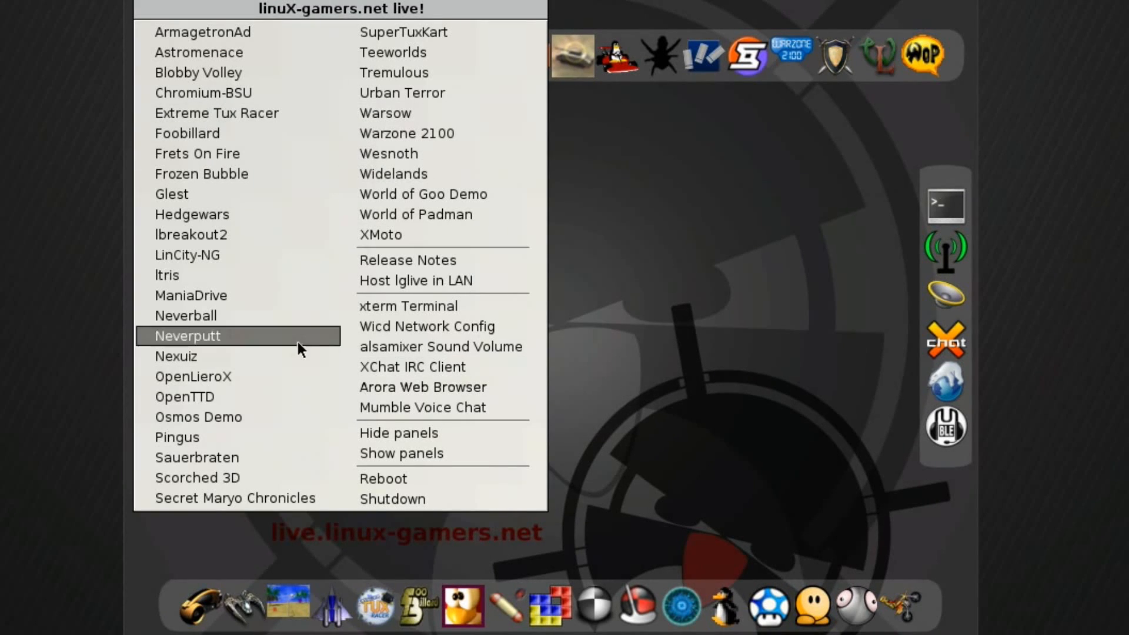
Launch the Arora Web Browser from the live desktop's right-click menu
{"action": "left_click", "coordinate": [187, 335]}
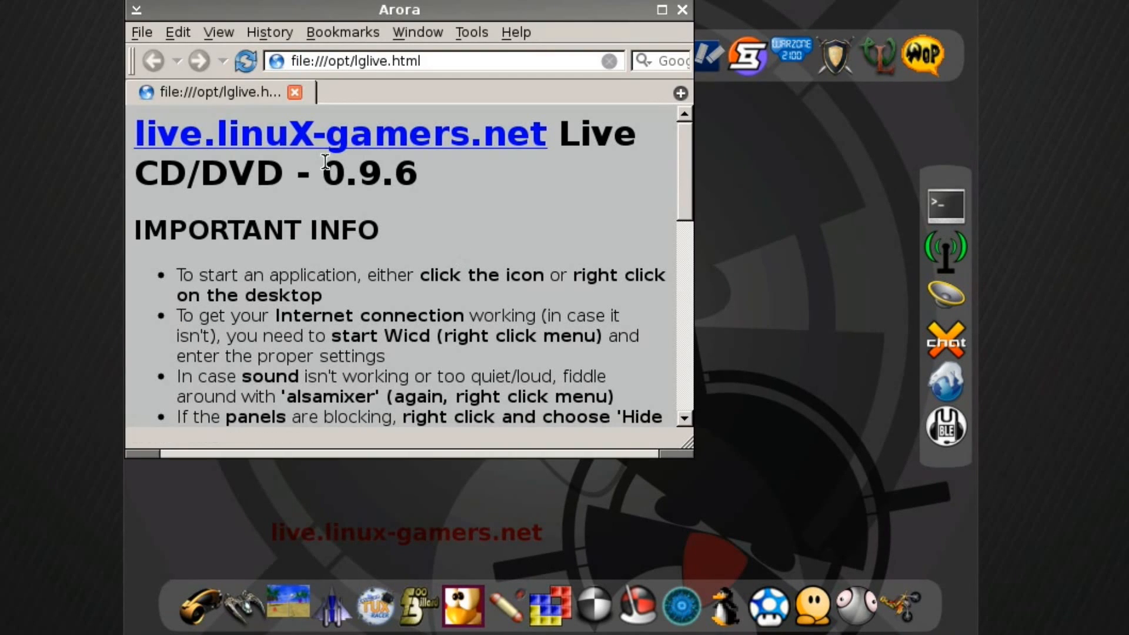
Scroll the lglive.html info page down to its Known Issues and sign-off
{"action": "scroll", "scroll_direction": "down", "scroll_amount": 3}
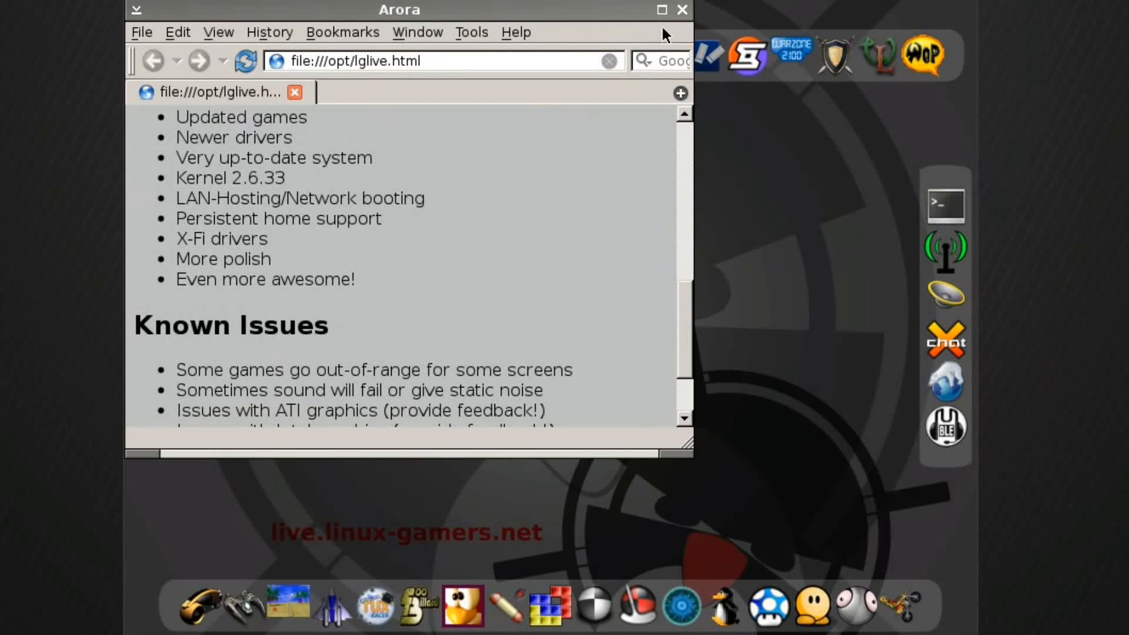
{"action": "scroll", "scroll_direction": "down", "scroll_amount": 3}
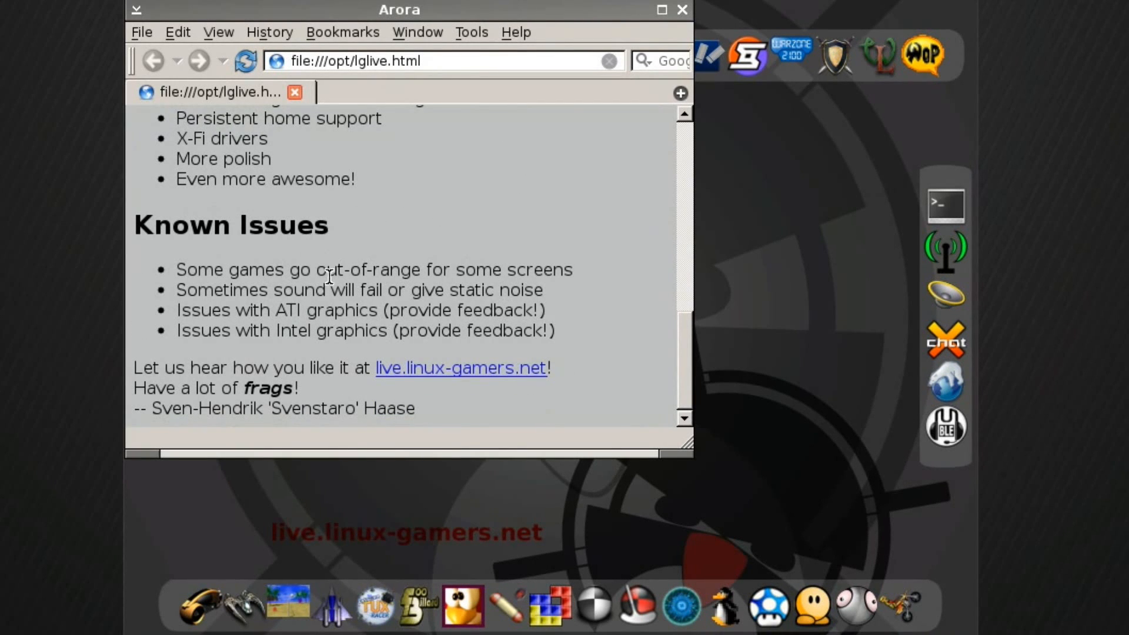
{"action": "mouse_move", "coordinate": [280, 291]}
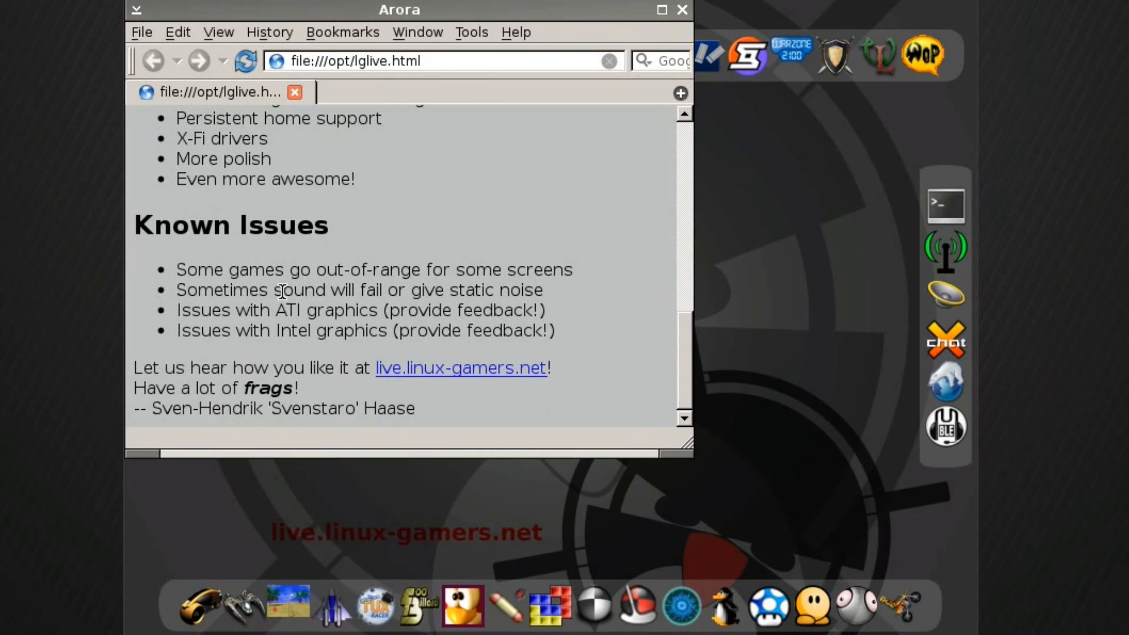
{"action": "mouse_move", "coordinate": [668, 38]}
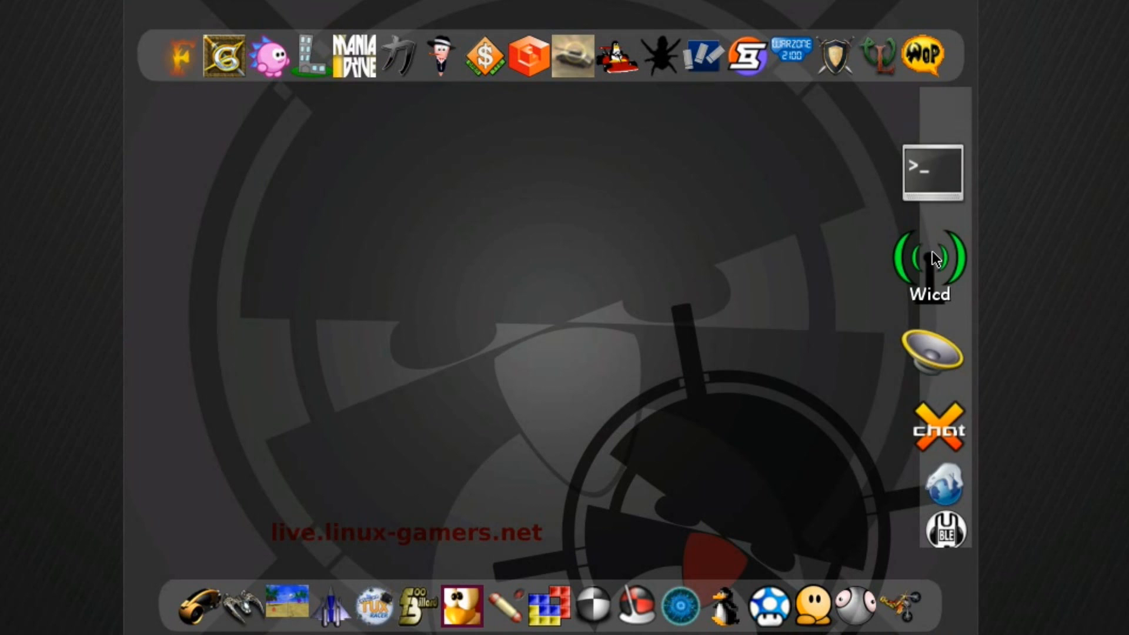
Dismiss the browser to reveal the live desktop's rows of game launchers
{"action": "left_click", "coordinate": [930, 170]}
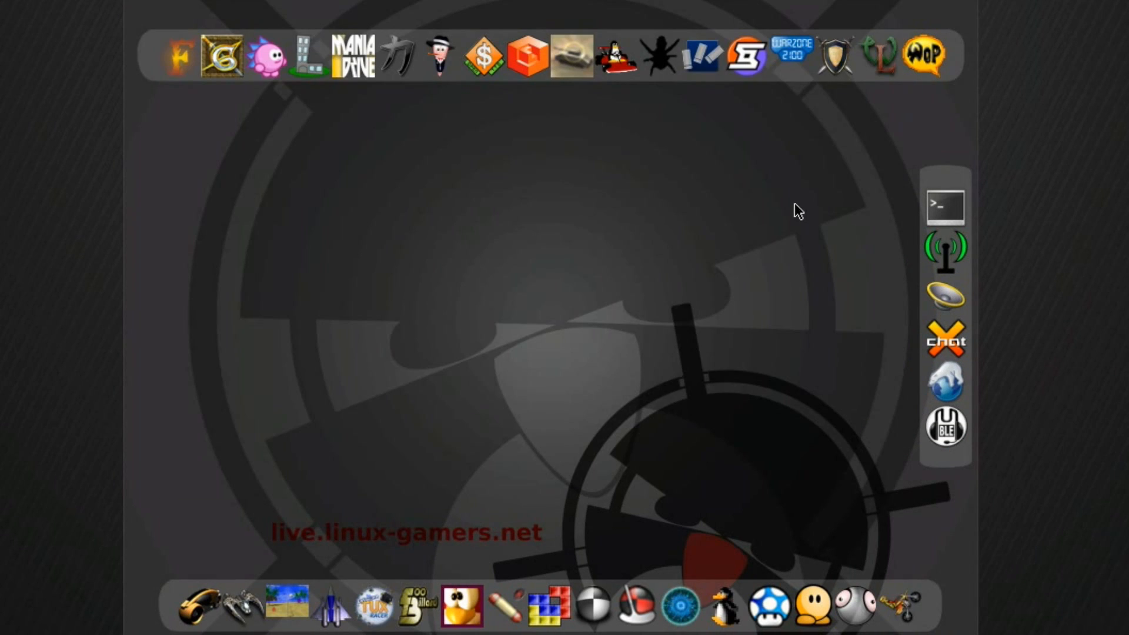
{"action": "mouse_move", "coordinate": [791, 200]}
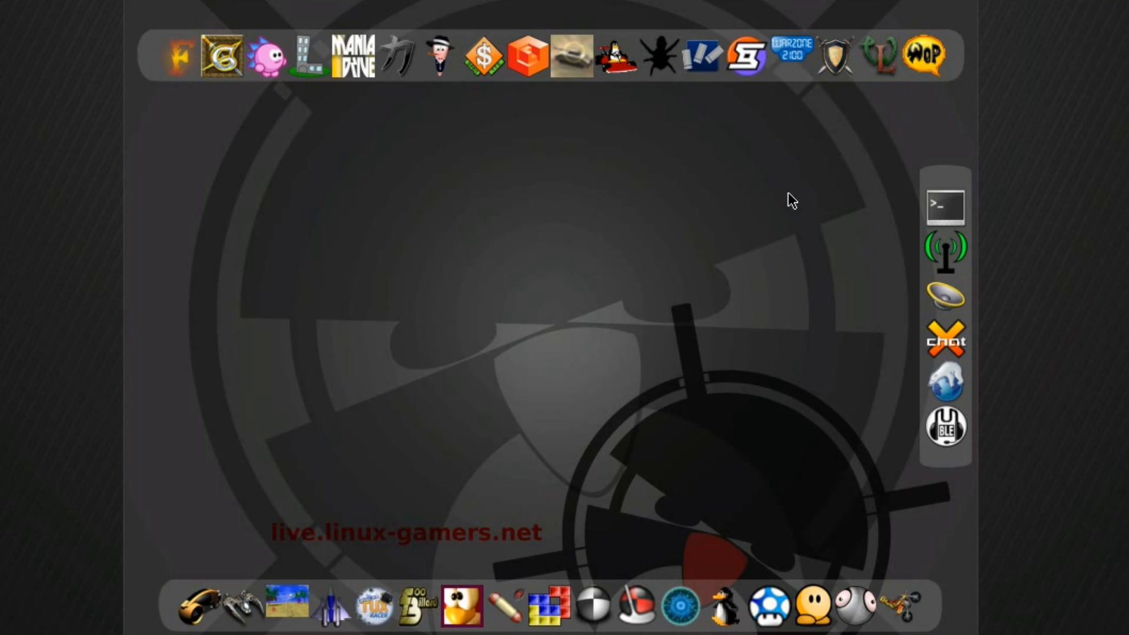
{"action": "mouse_move", "coordinate": [792, 208]}
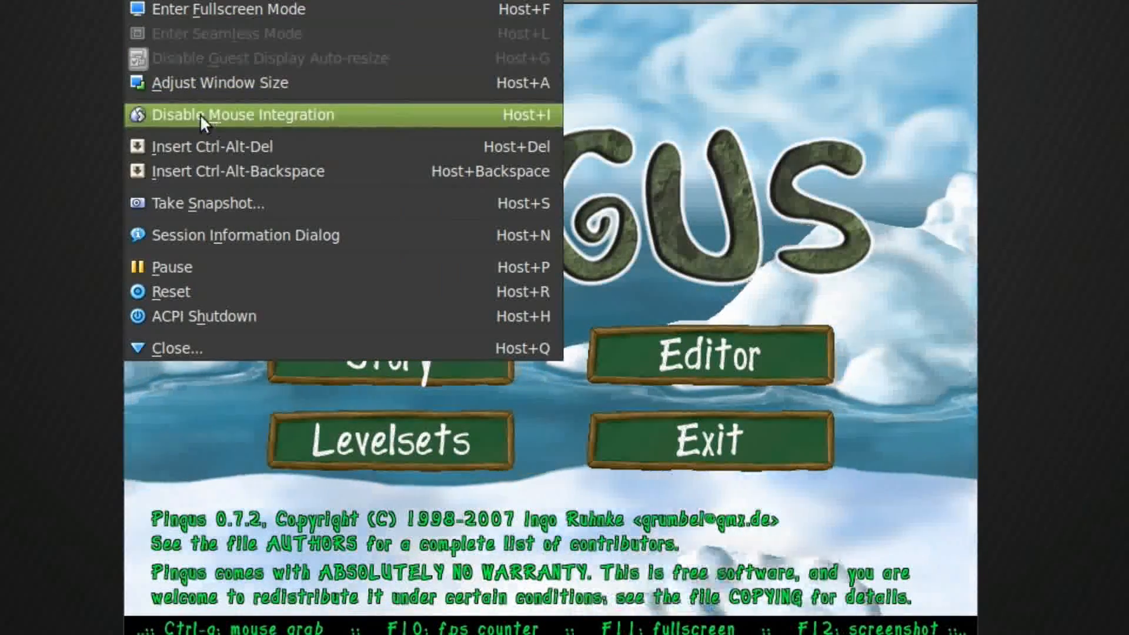
{"action": "mouse_move", "coordinate": [343, 146]}
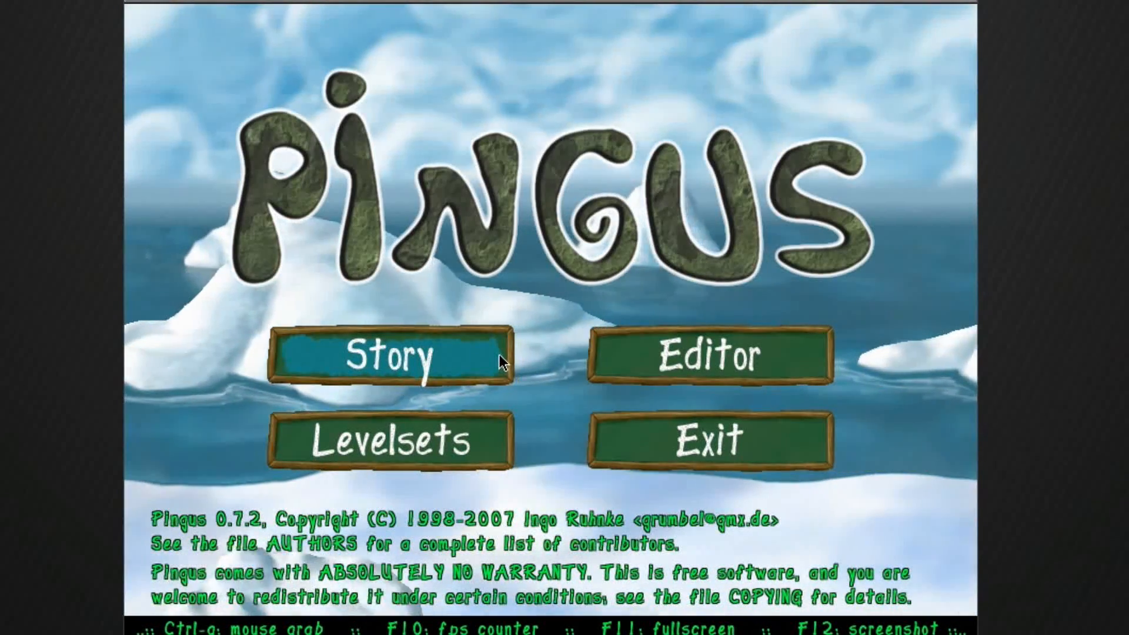
{"action": "mouse_move", "coordinate": [525, 366]}
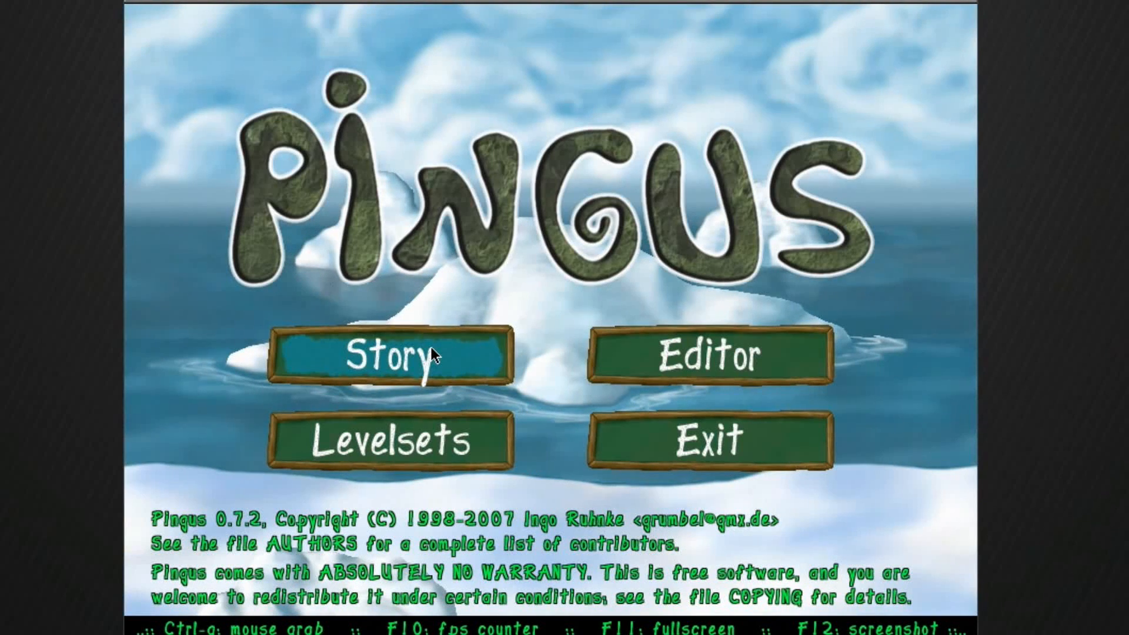
Start Story mode, skip the intro, pick Learning to dig and accept its briefing
{"action": "left_click", "coordinate": [387, 355]}
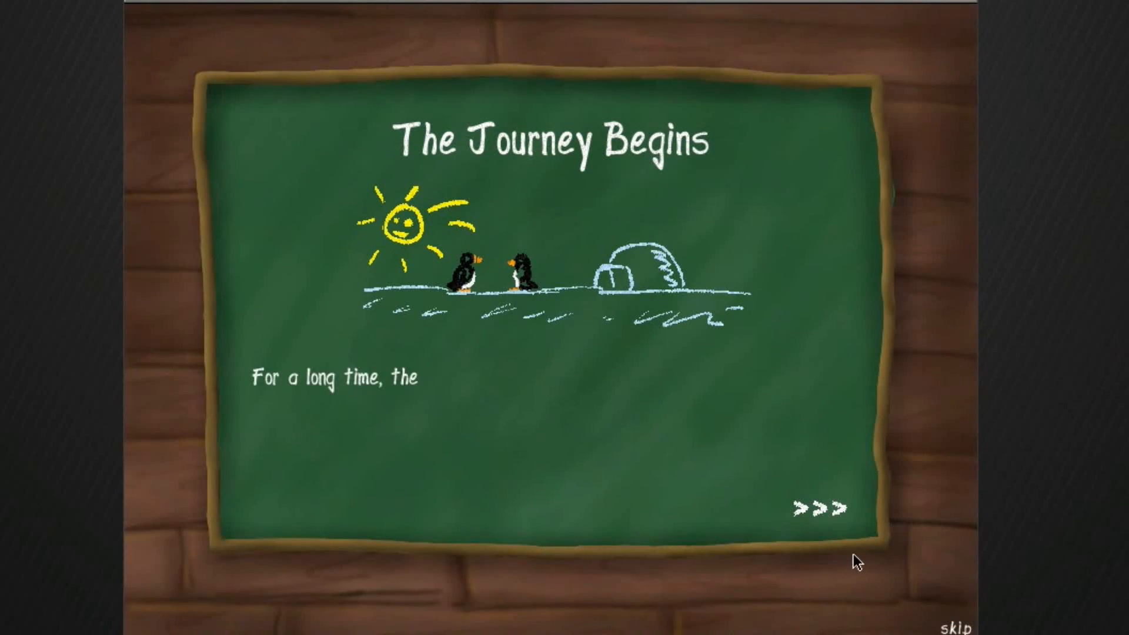
{"action": "left_click", "coordinate": [956, 626]}
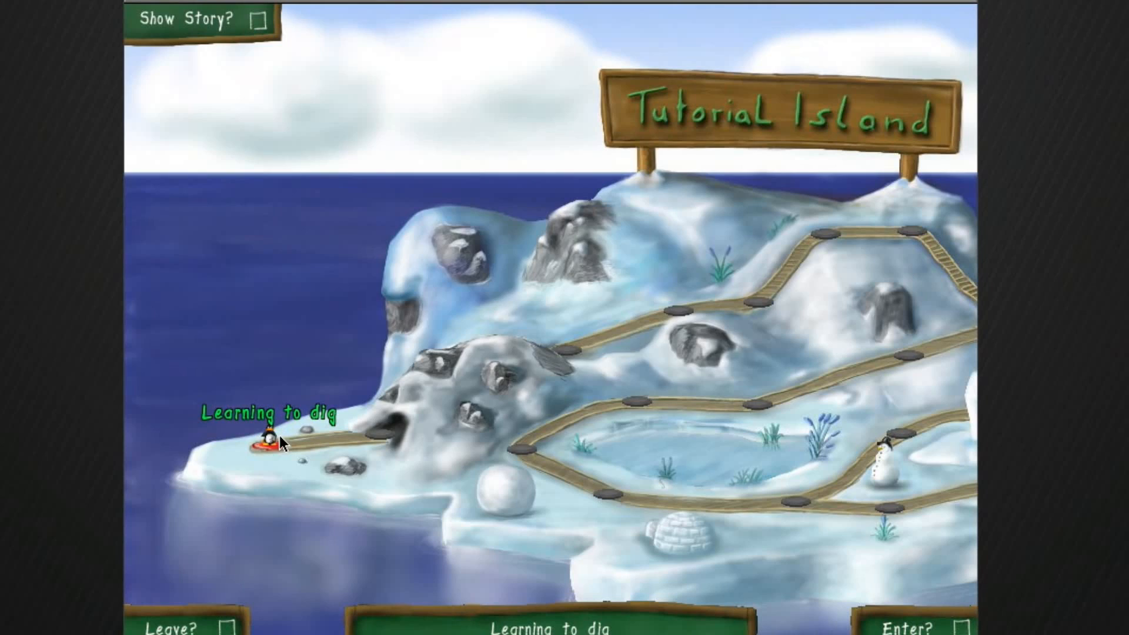
{"action": "left_click", "coordinate": [905, 622]}
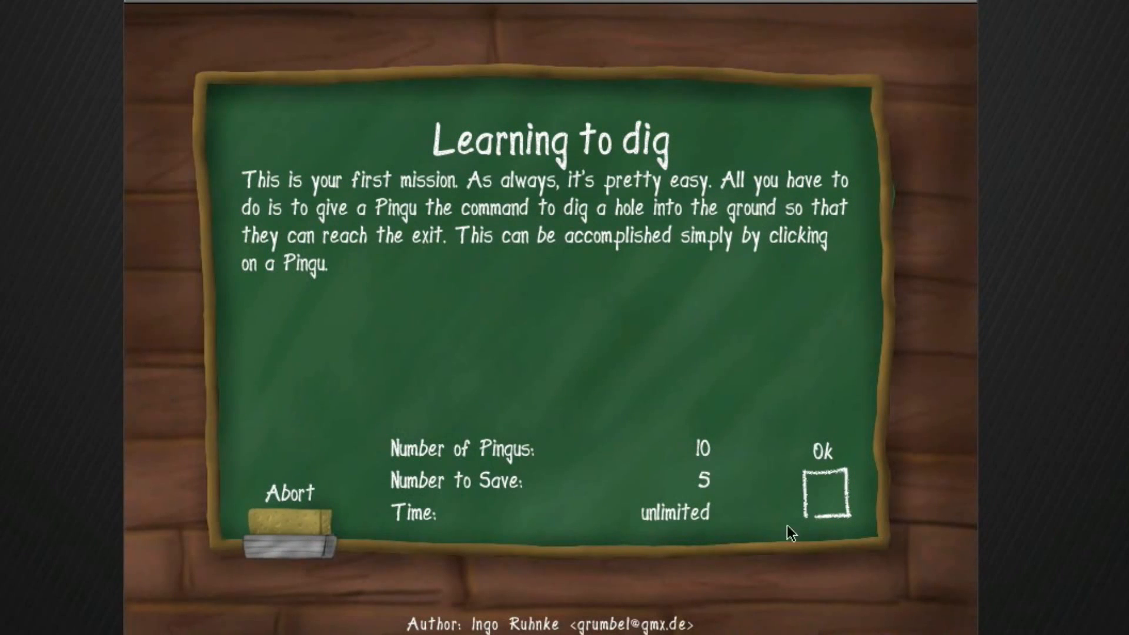
{"action": "left_click", "coordinate": [825, 493]}
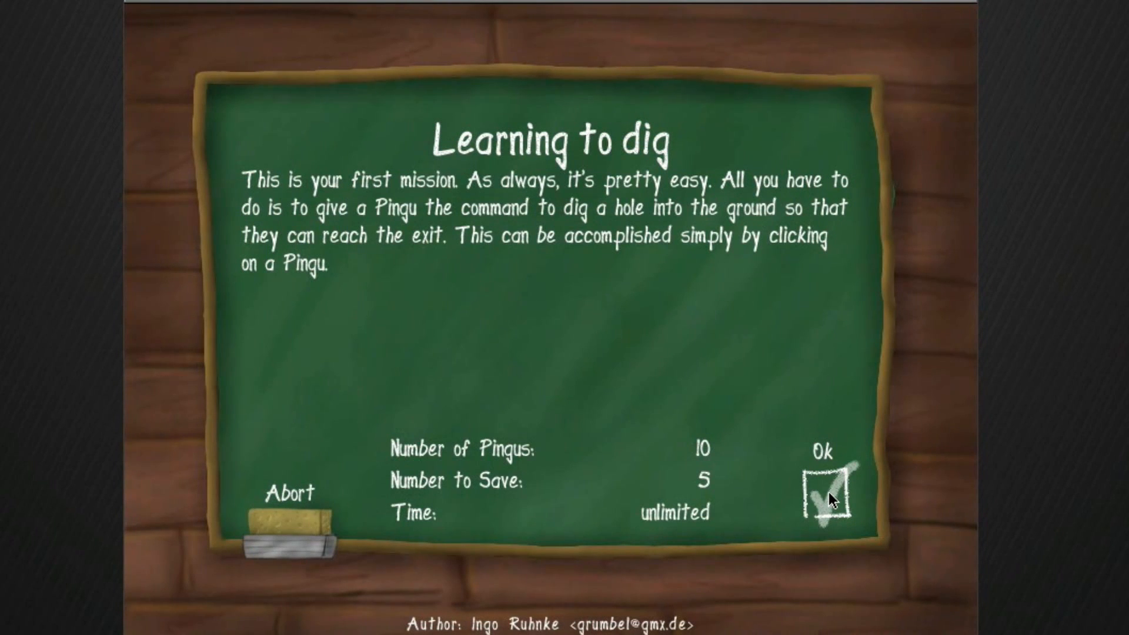
{"action": "left_click", "coordinate": [828, 492]}
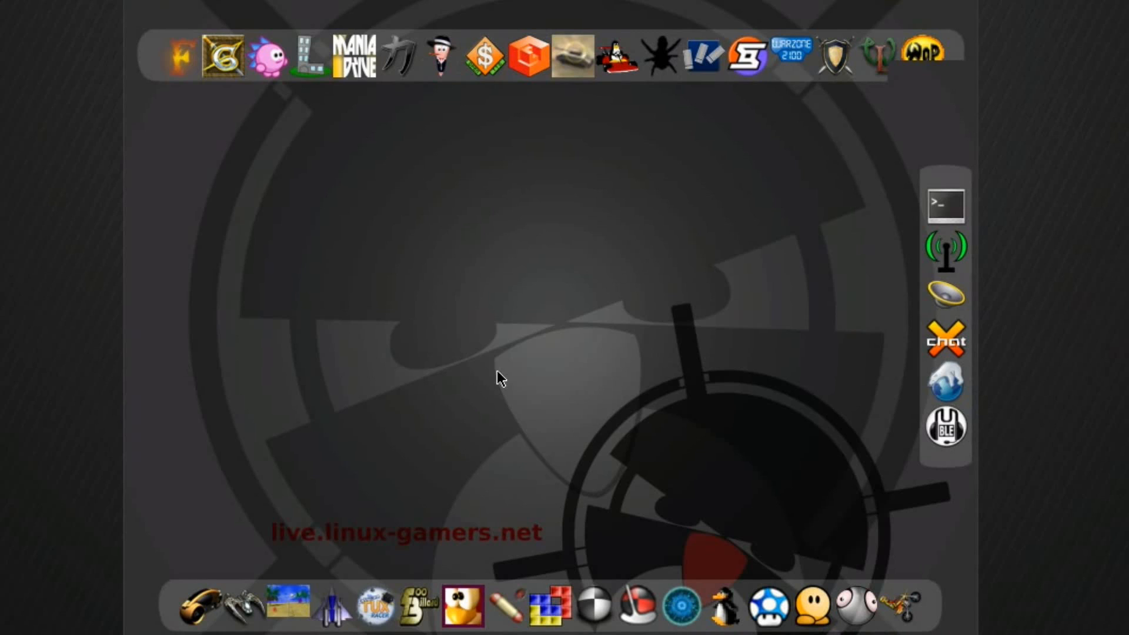
{"action": "mouse_move", "coordinate": [808, 529]}
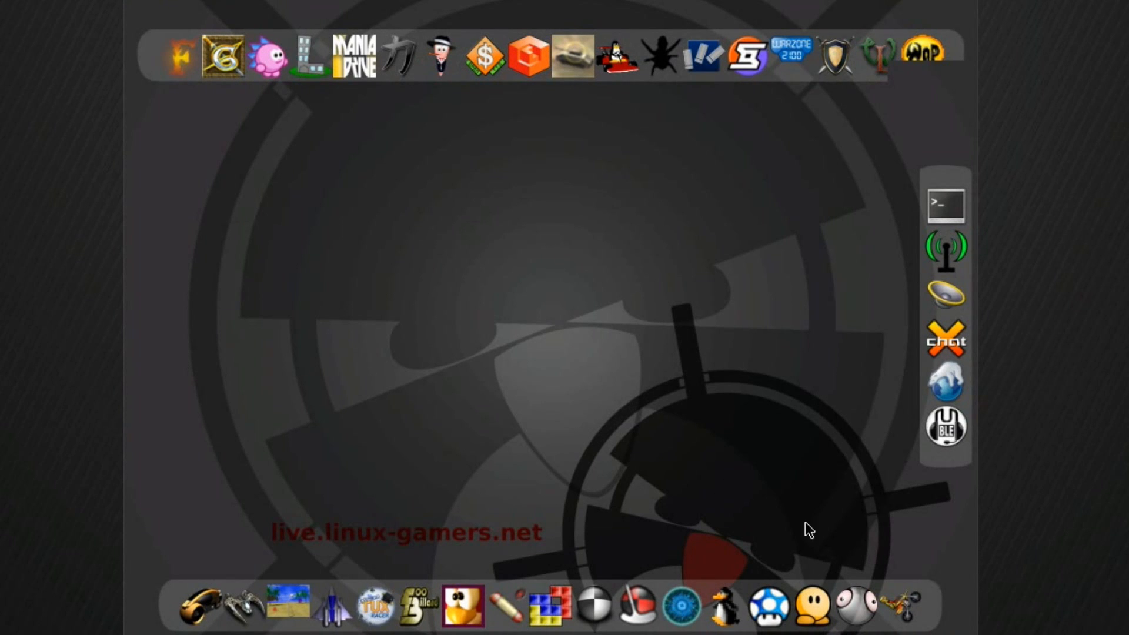
{"action": "mouse_move", "coordinate": [480, 604]}
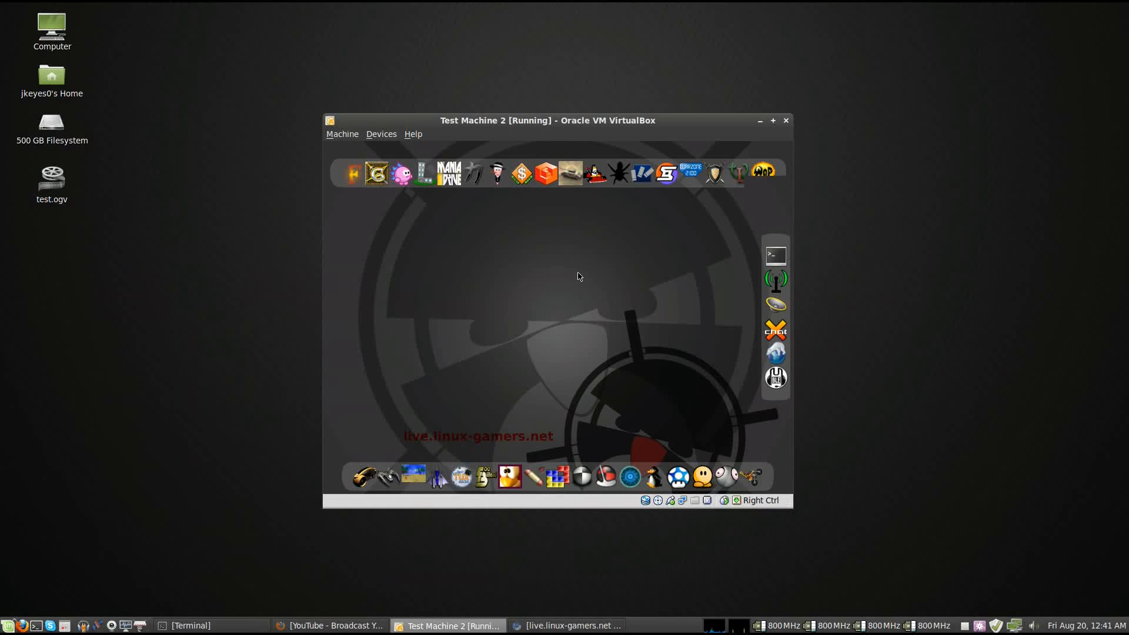
{"action": "mouse_move", "coordinate": [812, 191]}
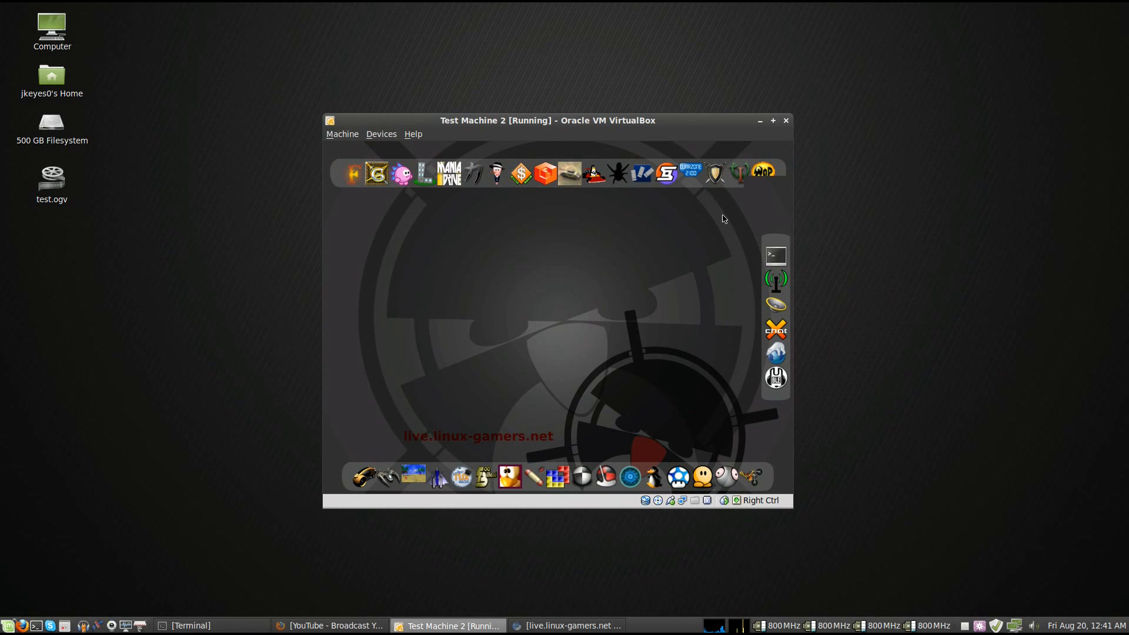
{"action": "mouse_move", "coordinate": [636, 268]}
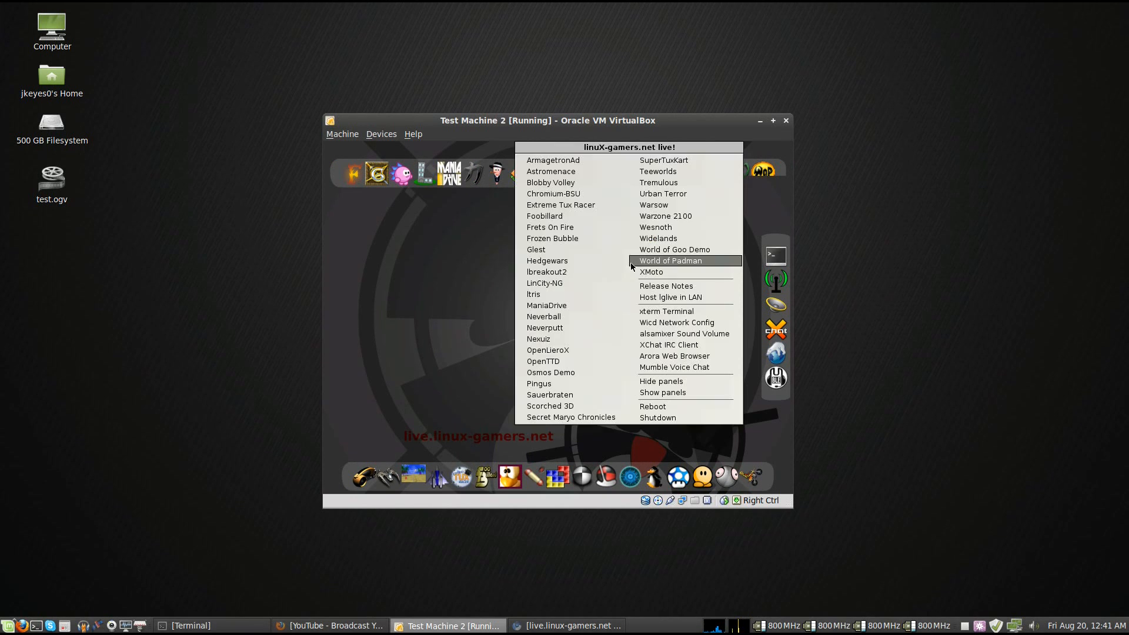
{"action": "mouse_move", "coordinate": [662, 393]}
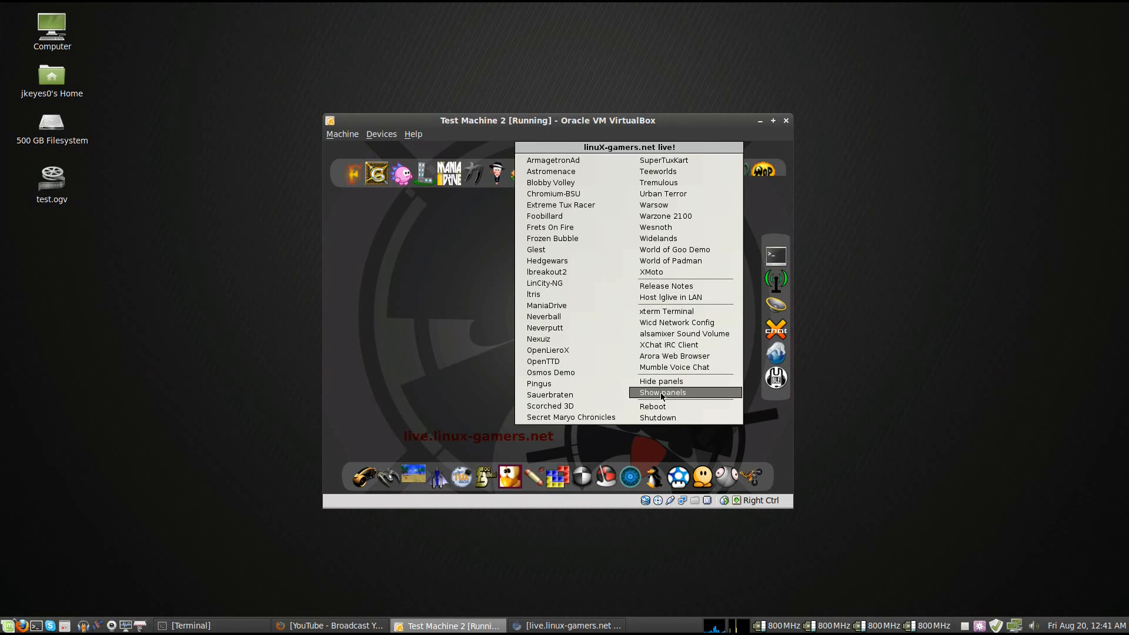
{"action": "left_click", "coordinate": [662, 393]}
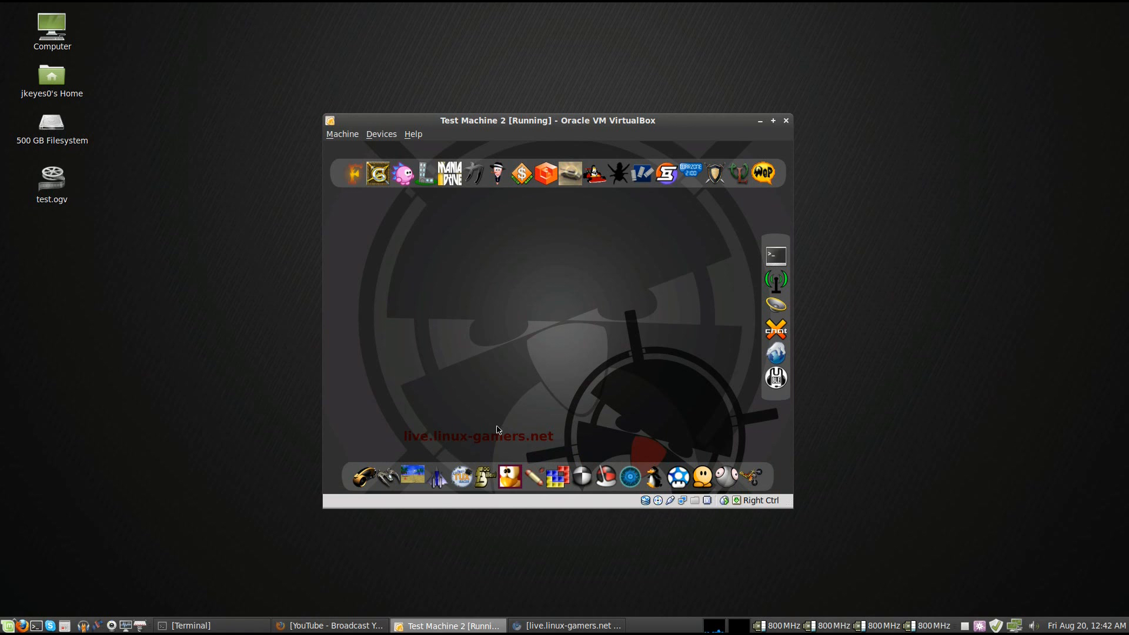
{"action": "mouse_move", "coordinate": [641, 264]}
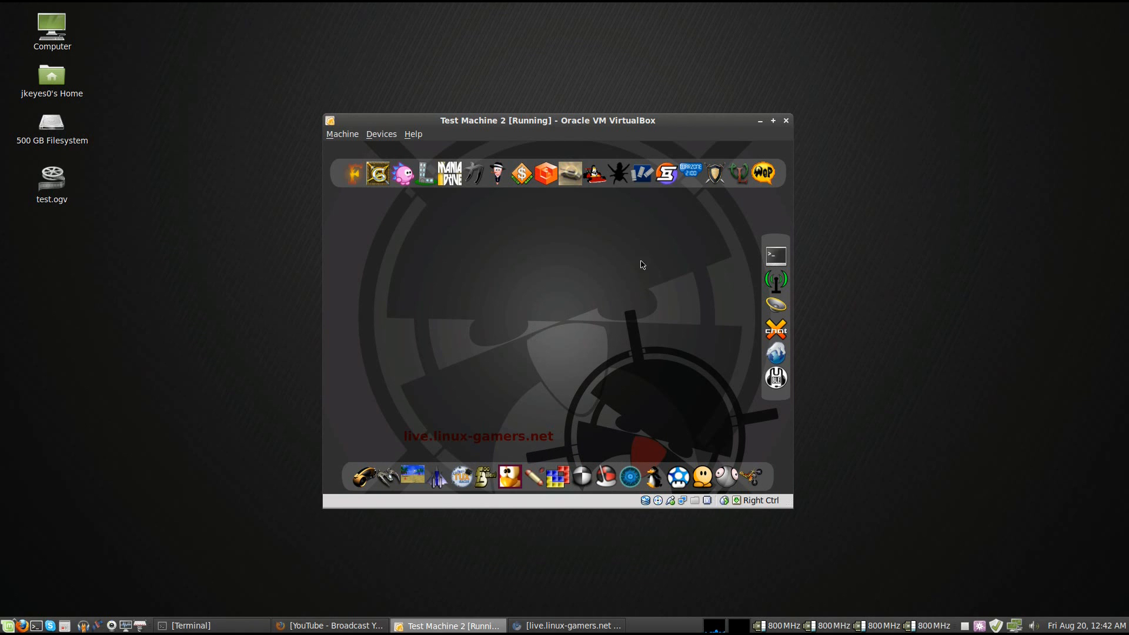